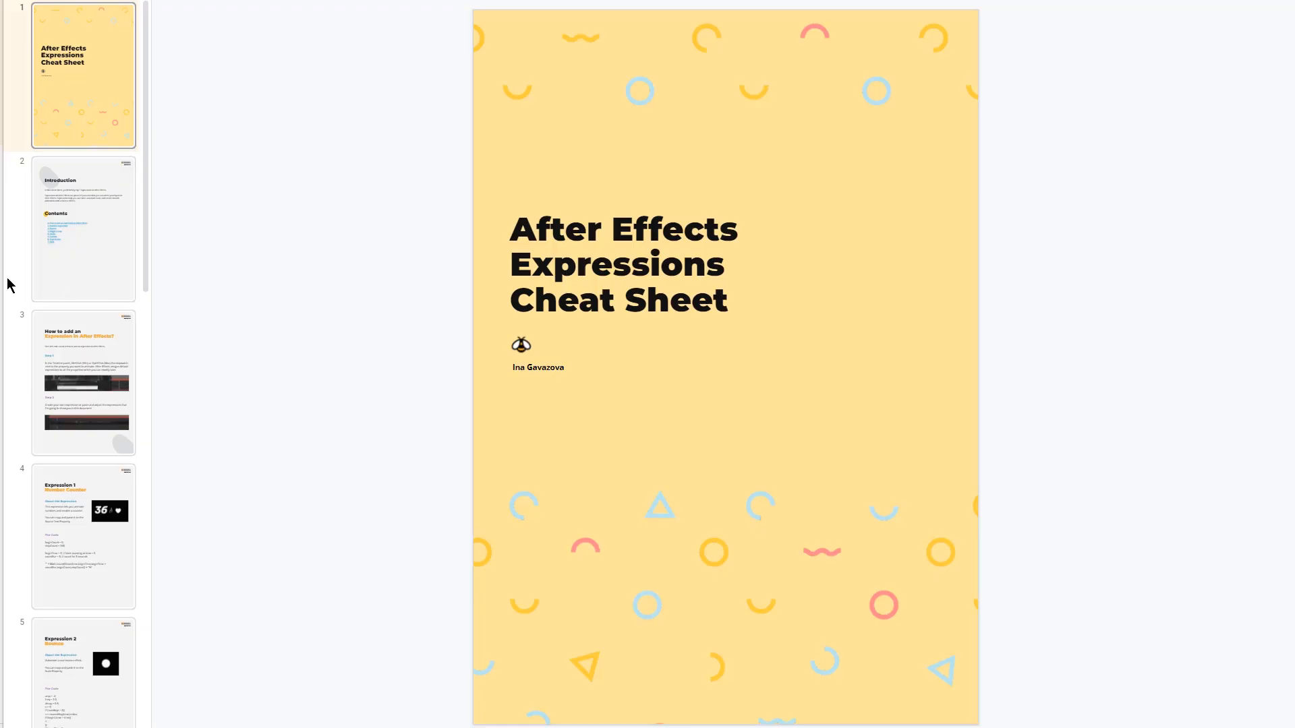
- Go via the contents page to the cheat sheet's '1. Number Expression' counter page
{"action": "left_click", "coordinate": [84, 229]}
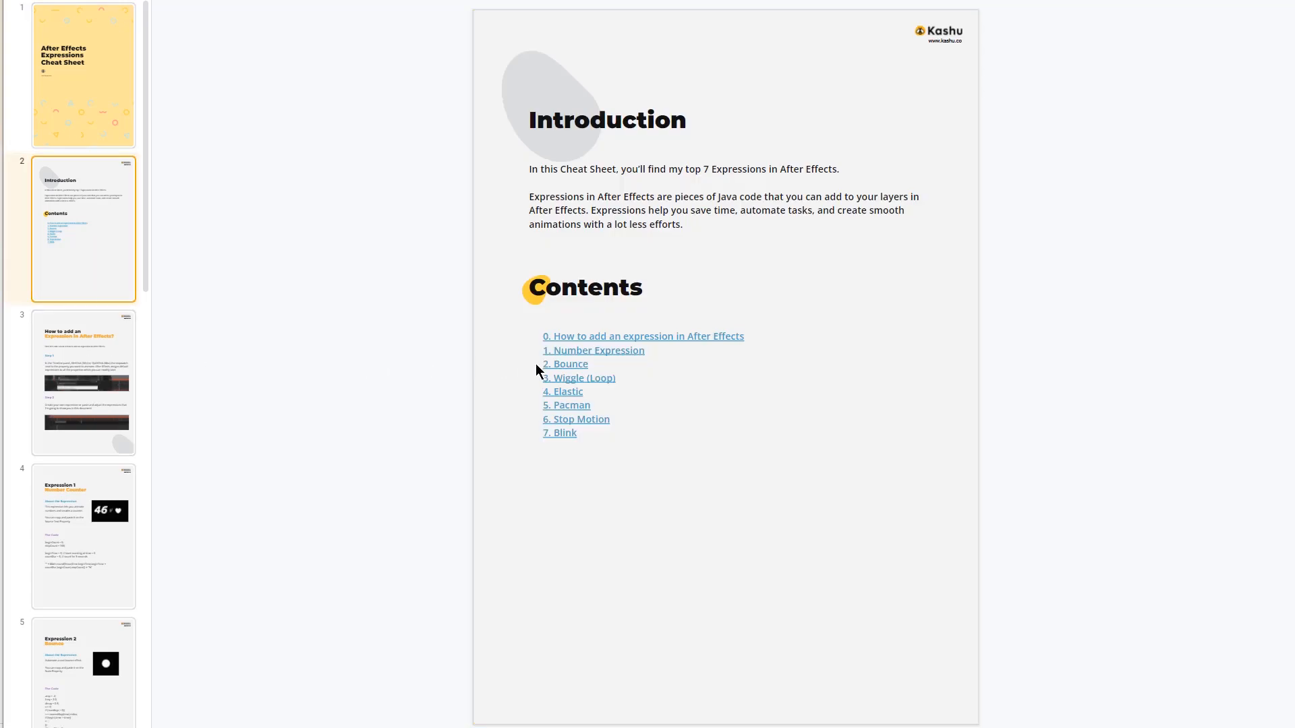
{"action": "left_click", "coordinate": [592, 350]}
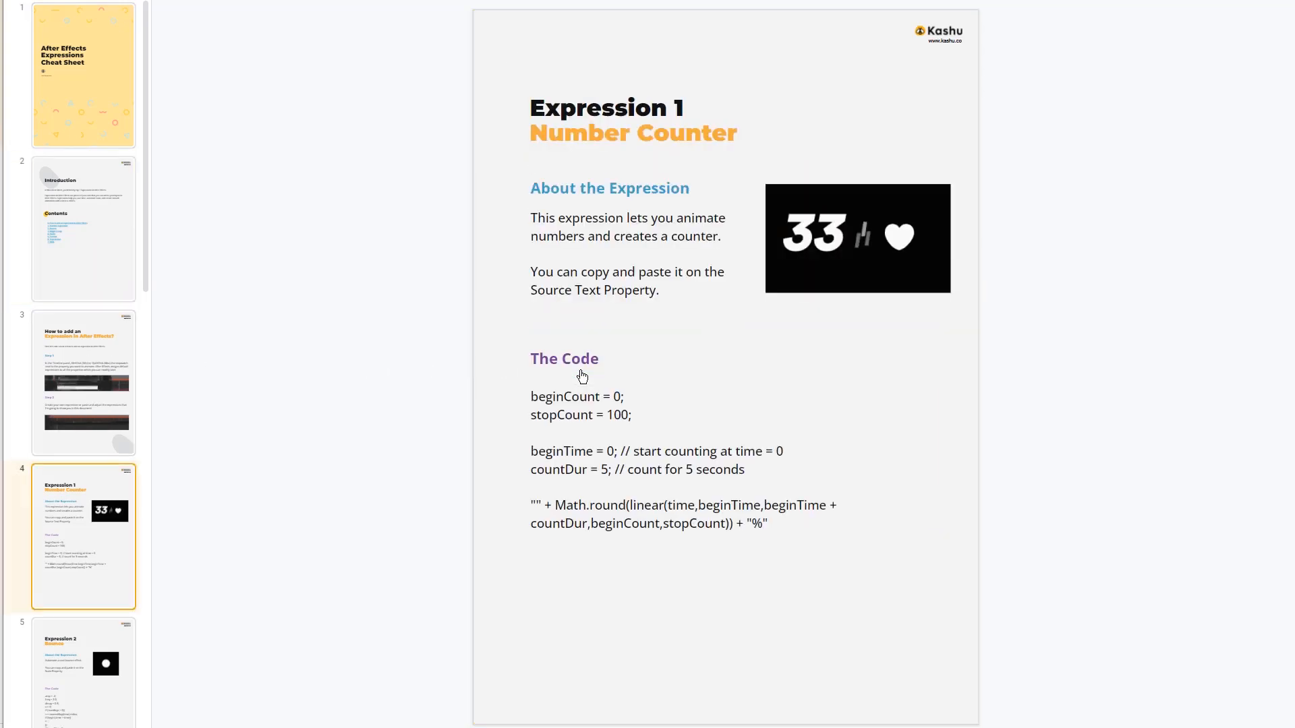
{"action": "scroll", "scroll_direction": "down", "scroll_amount": 3}
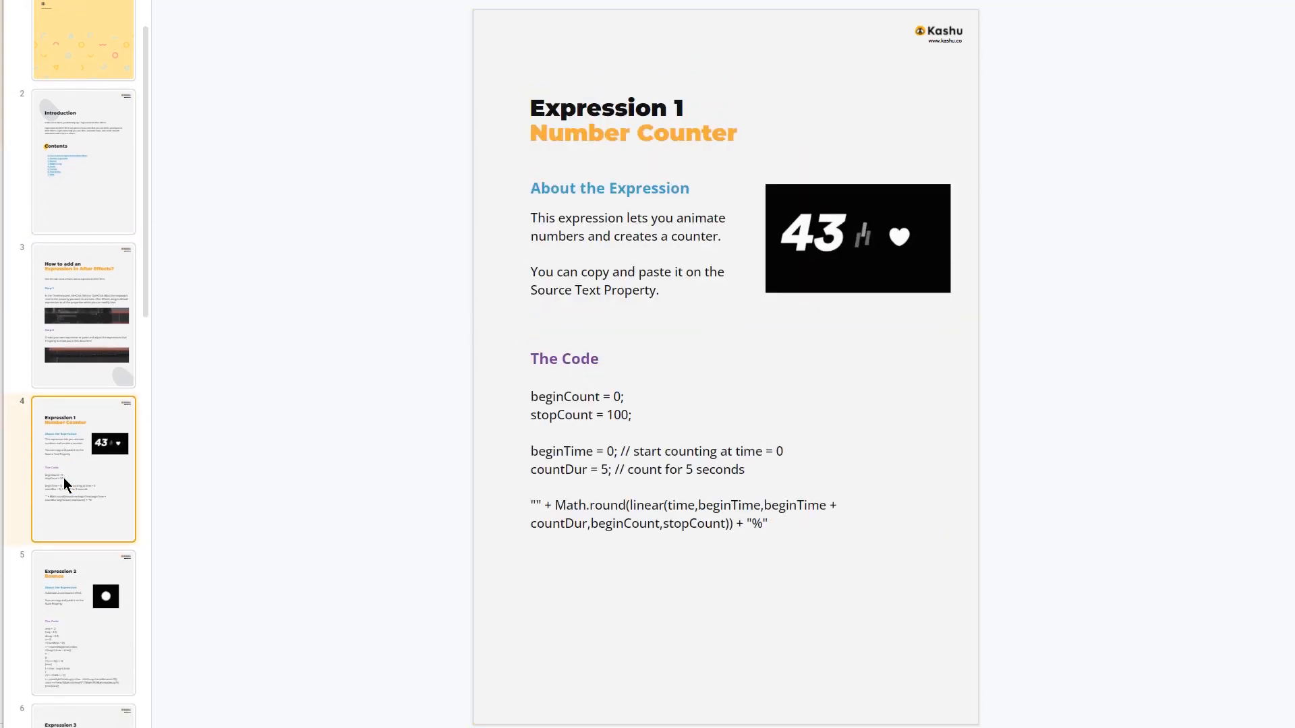
{"action": "left_click", "coordinate": [83, 622]}
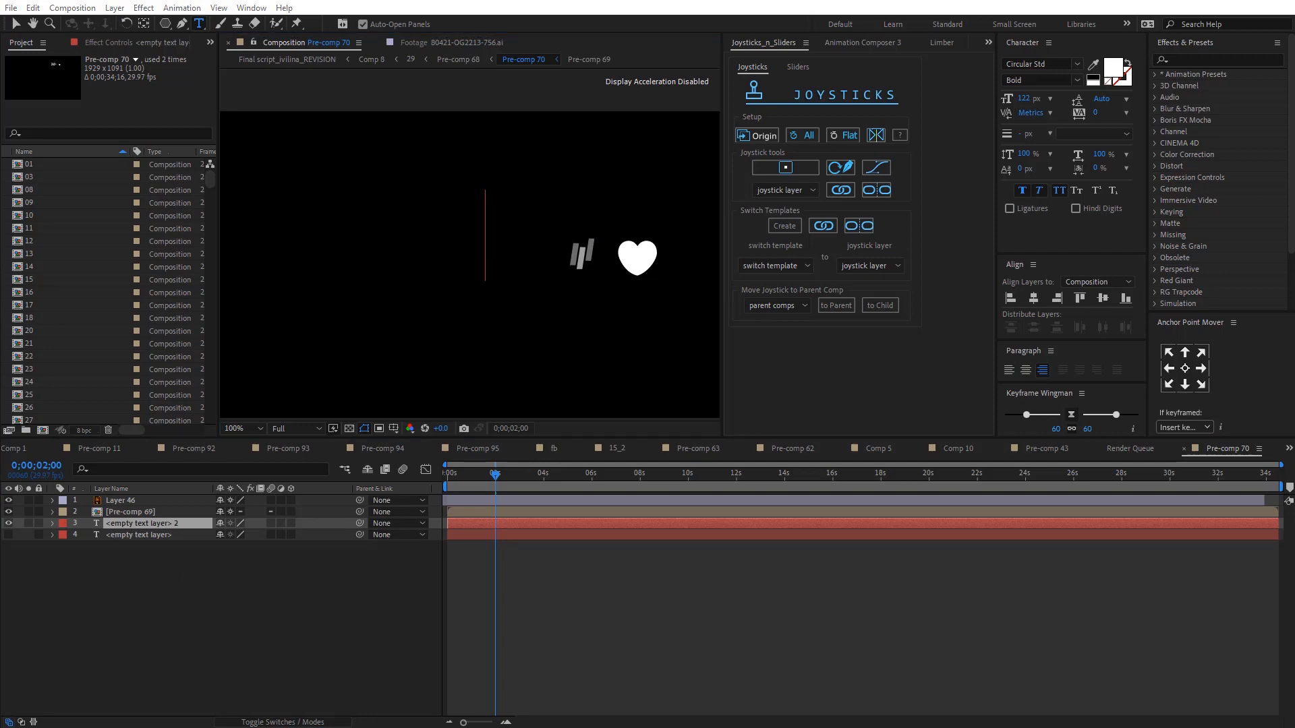
- Expand text layer 2 and paste the number counter code as a Source Text expression
{"action": "left_click", "coordinate": [49, 523]}
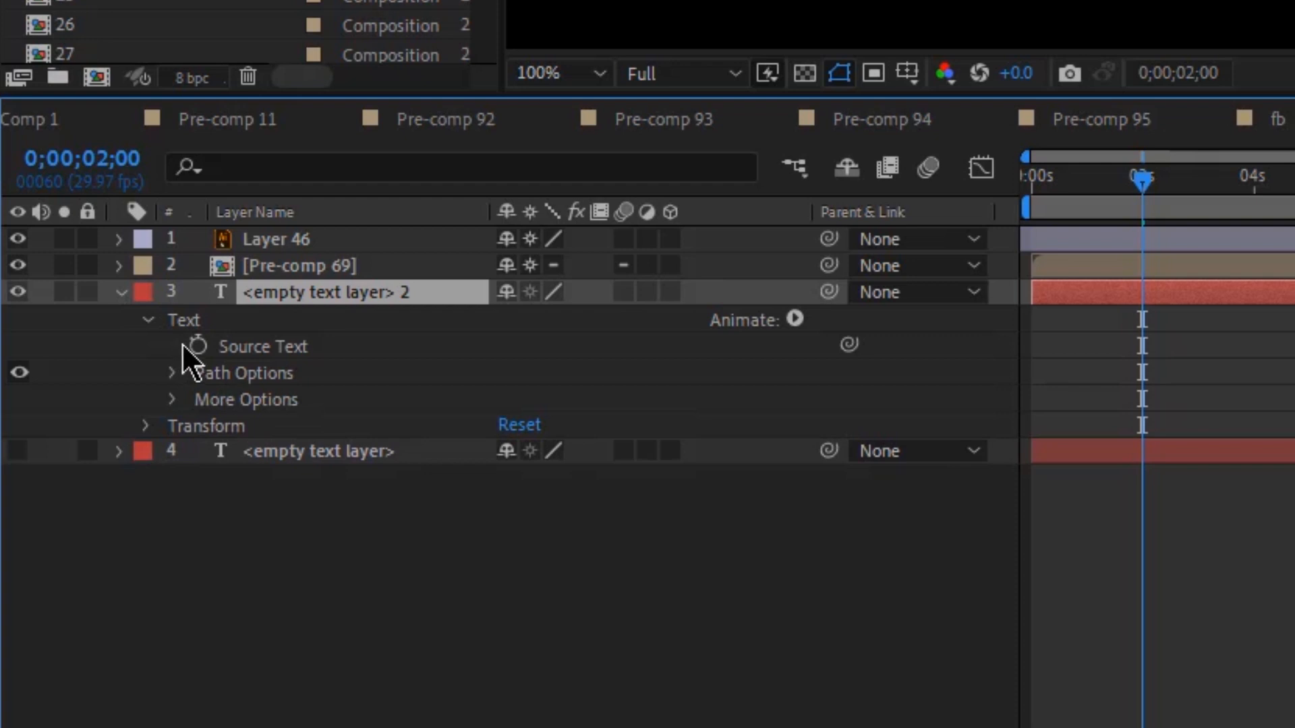
{"action": "left_click", "coordinate": [198, 345]}
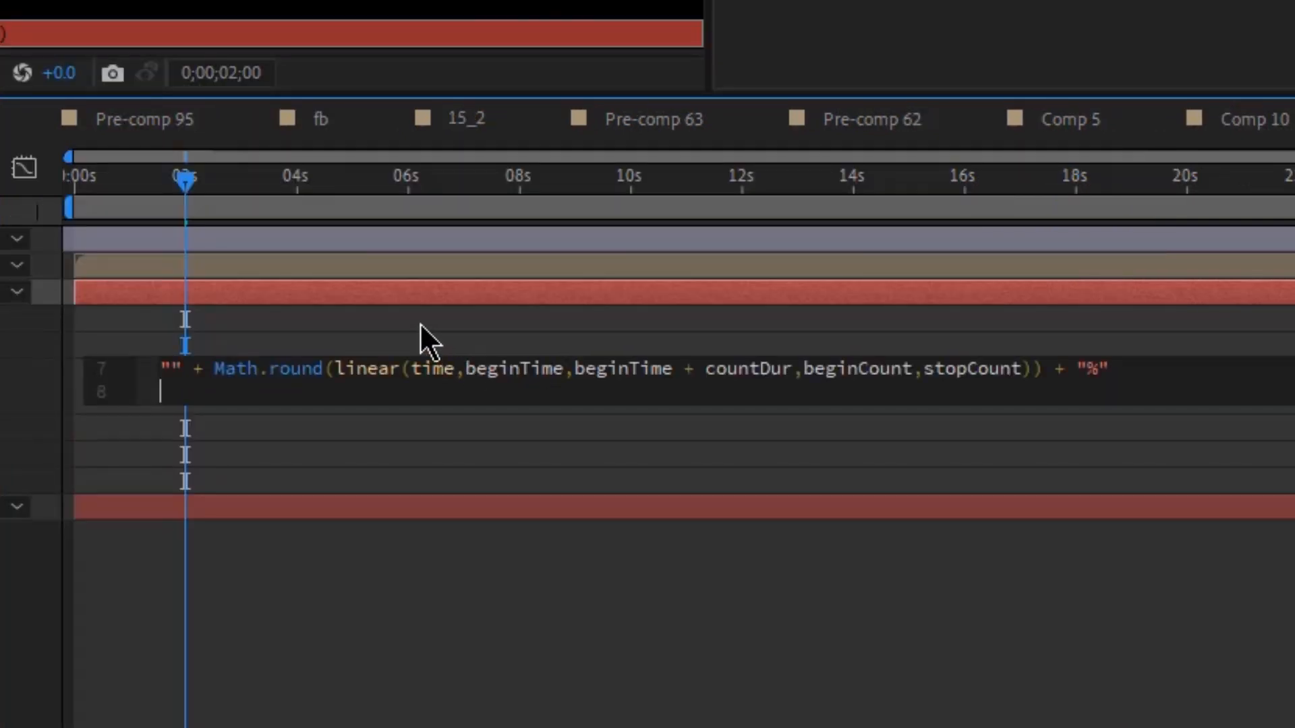
{"action": "mouse_move", "coordinate": [421, 343]}
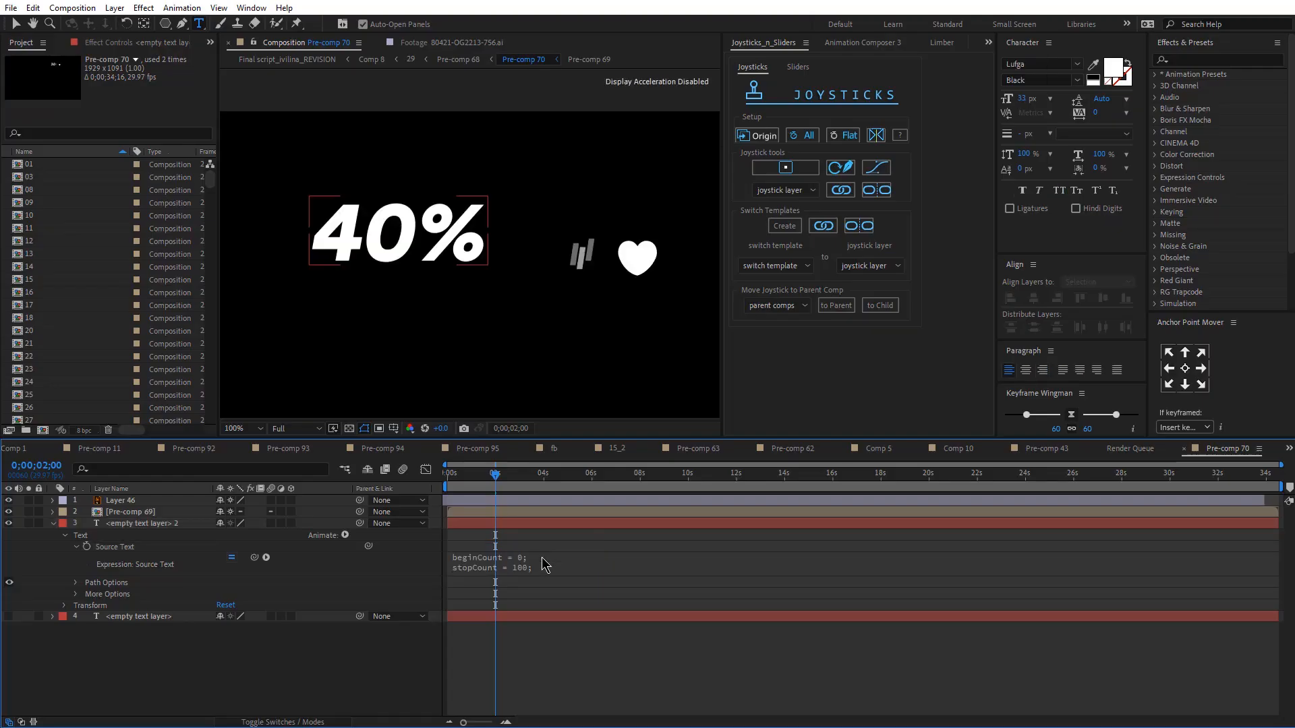
{"action": "mouse_move", "coordinate": [489, 527]}
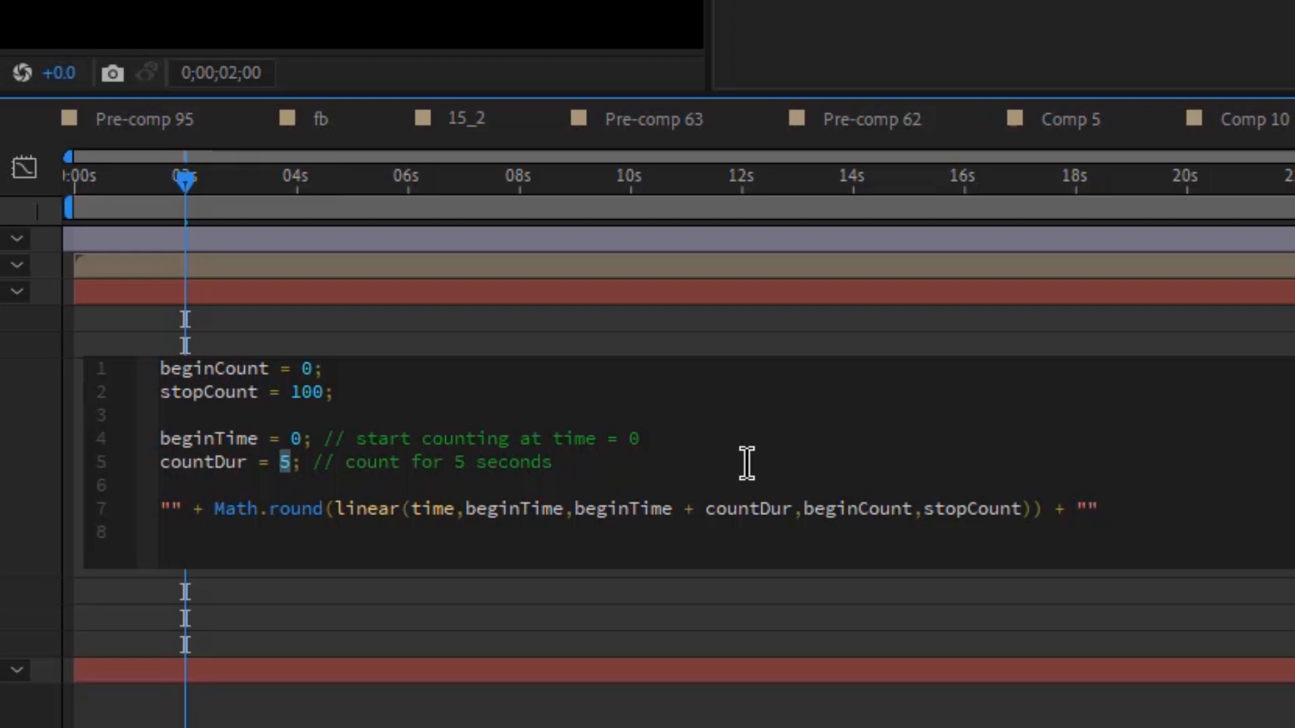
- Set countDur to 4, beginCount to 30, stopCount to 50, and add '+' to the suffix
{"action": "type", "text": "4"}
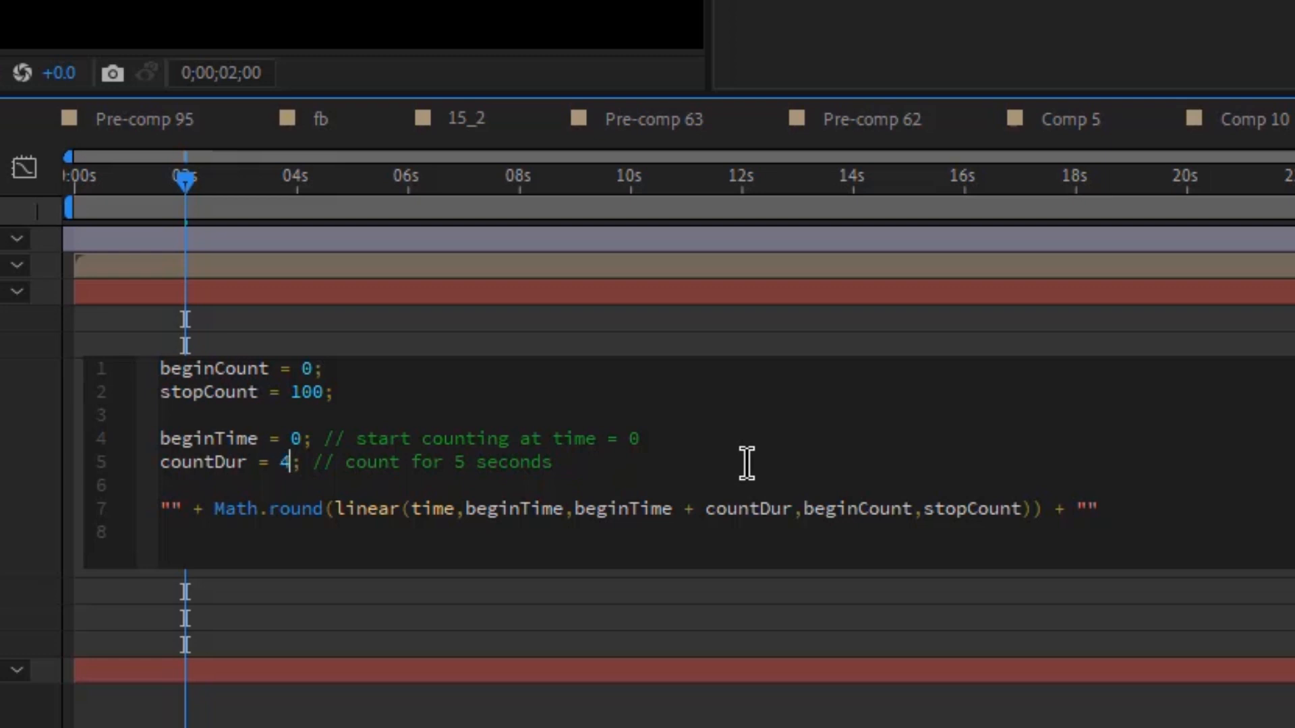
{"action": "double_click", "coordinate": [311, 391]}
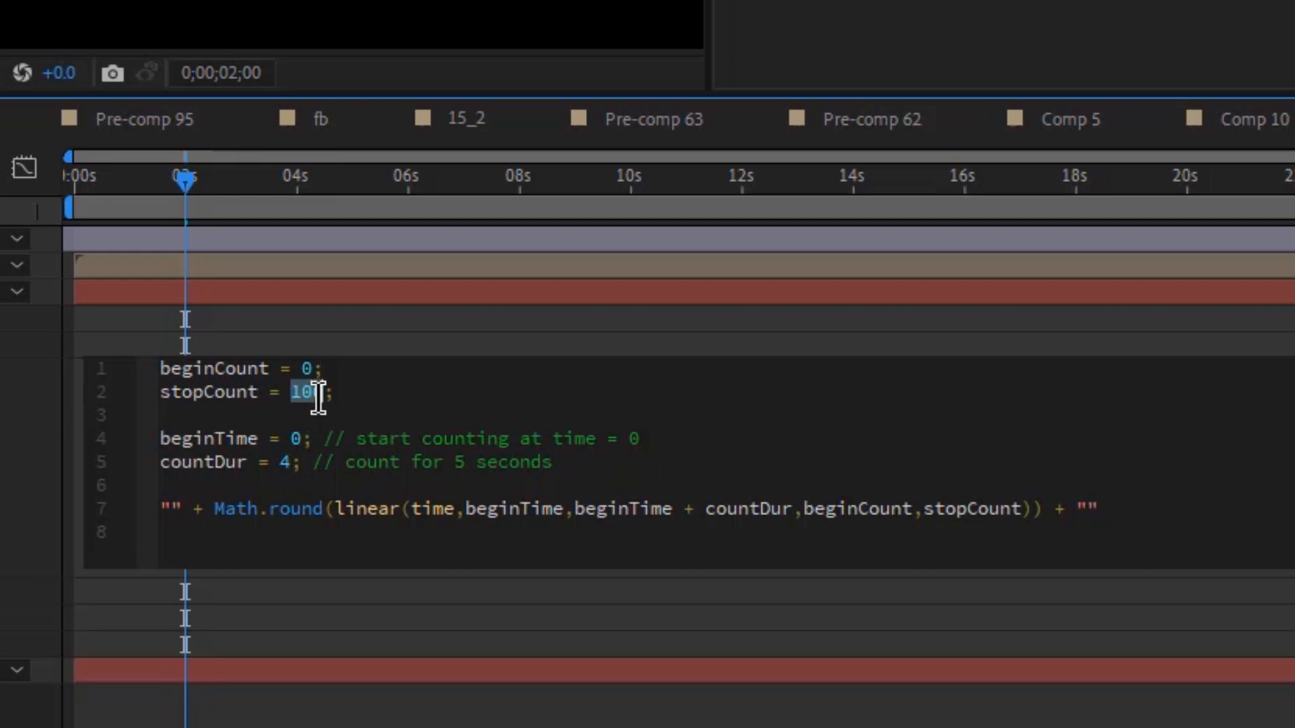
{"action": "type", "text": "500"}
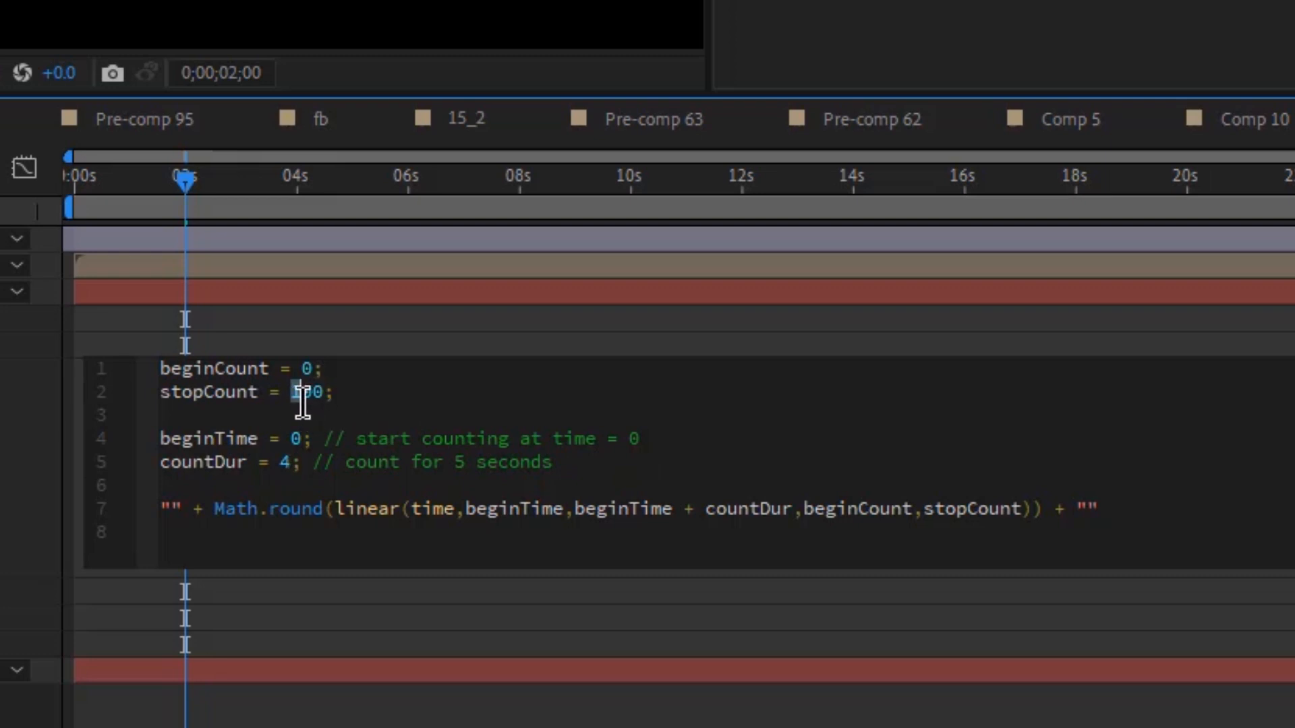
{"action": "type", "text": "10"}
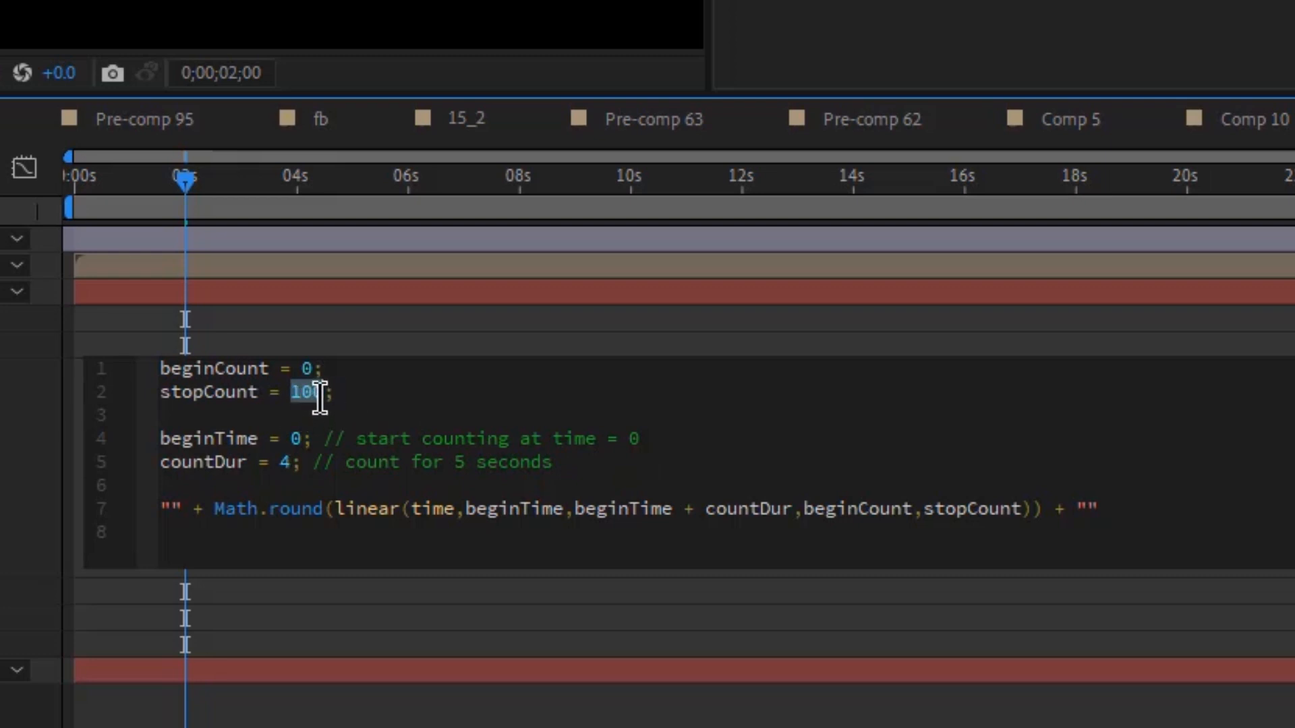
{"action": "type", "text": "50"}
{"action": "left_click", "coordinate": [241, 369]}
{"action": "type", "text": "3"}
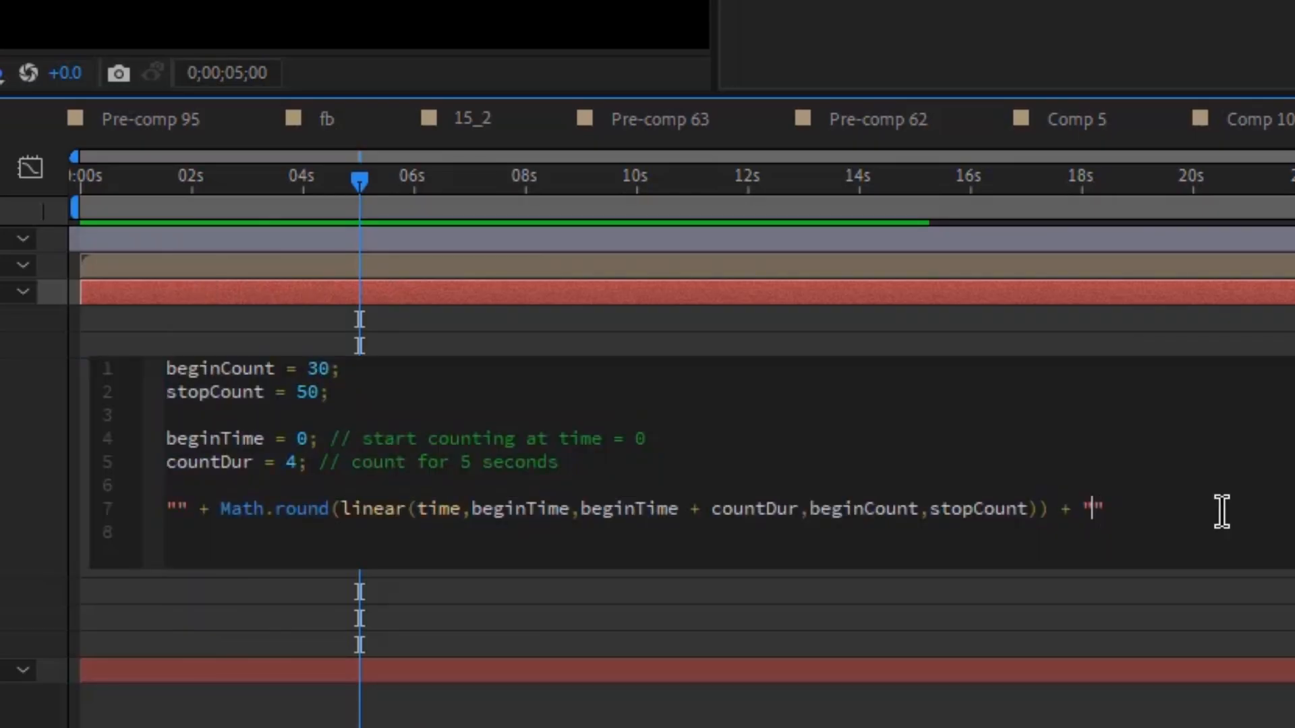
{"action": "type", "text": "+"}
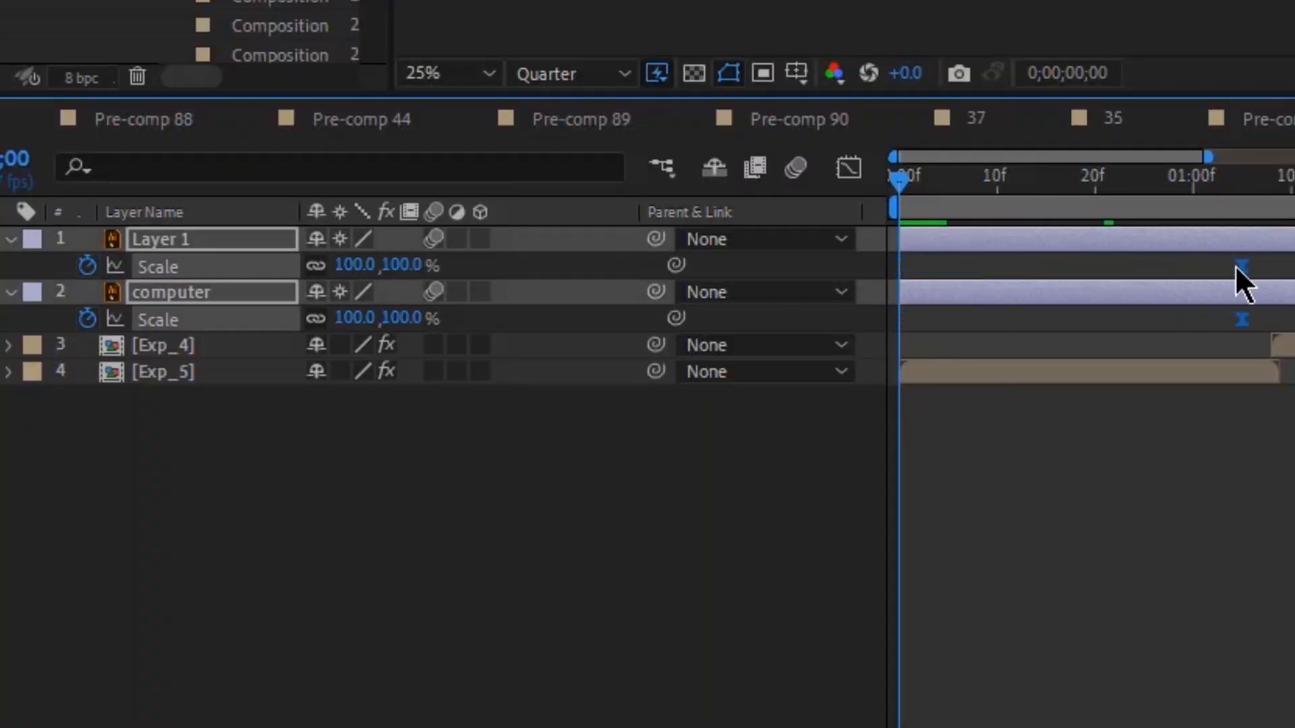
- Add the bounce expression (amp, freq) to the computer layer's Scale
{"action": "double_click", "coordinate": [353, 265]}
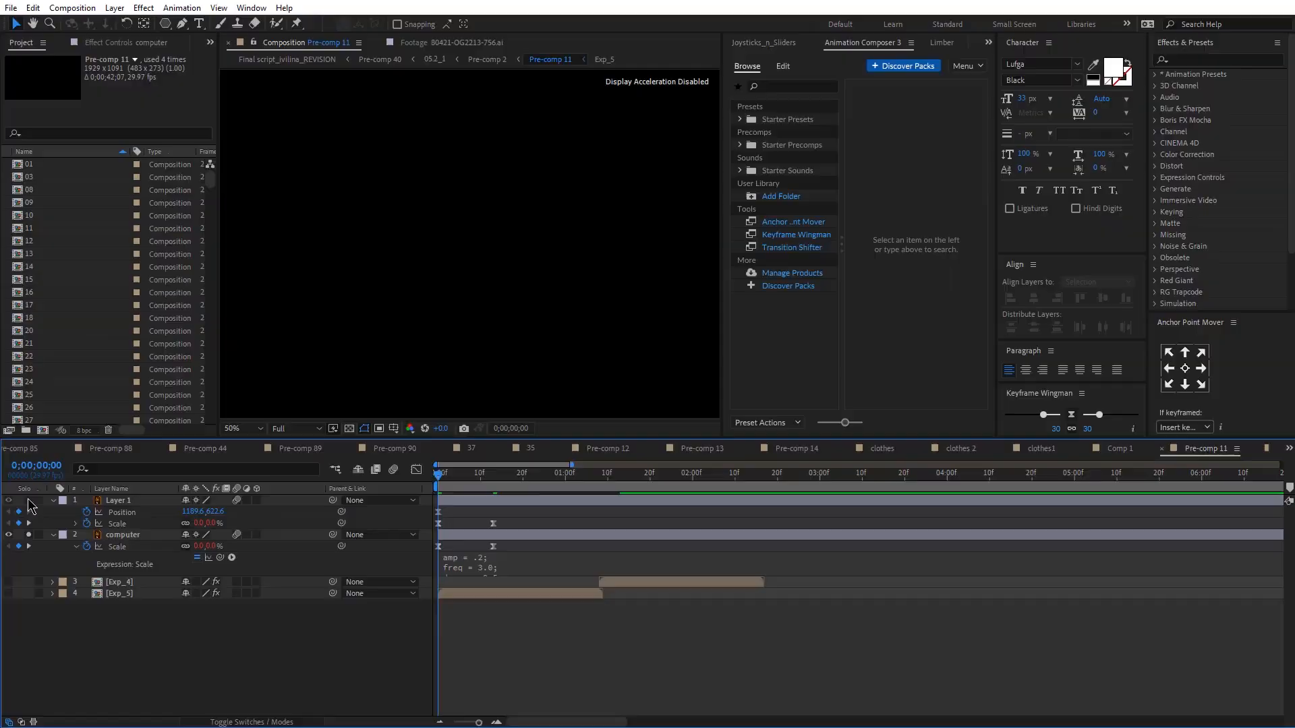
{"action": "left_click", "coordinate": [547, 472]}
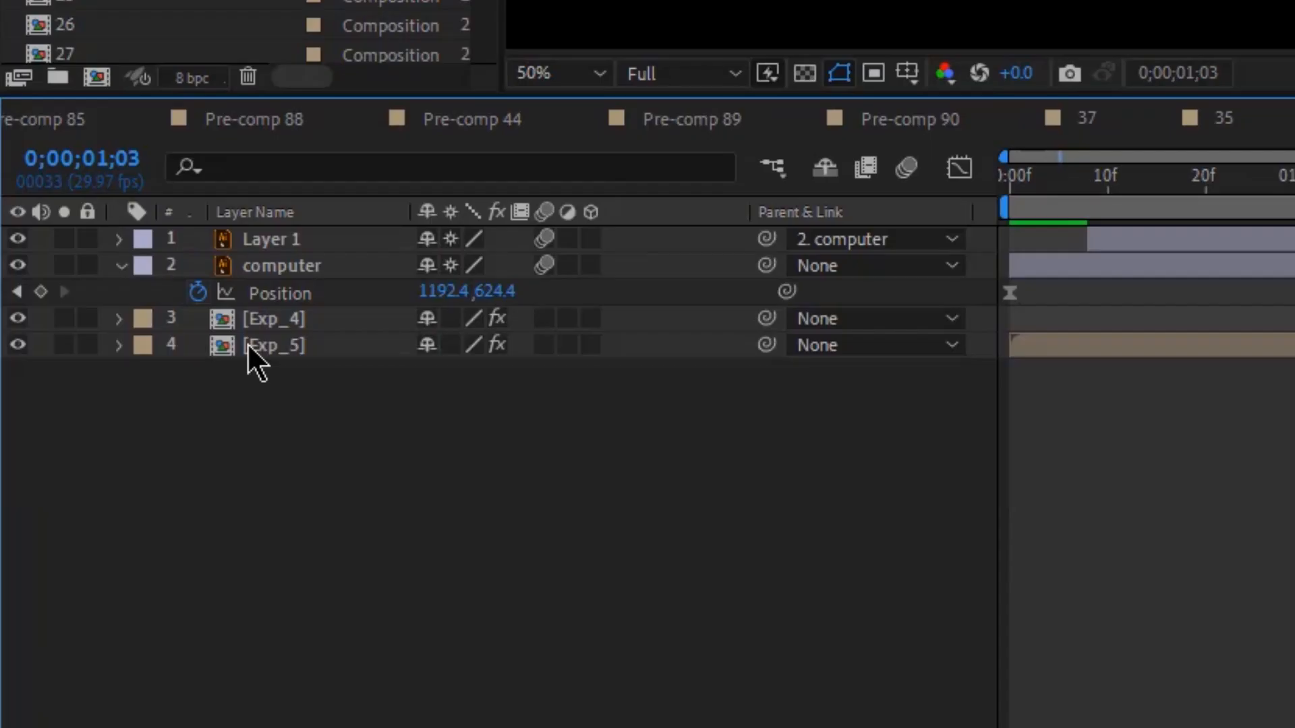
{"action": "mouse_move", "coordinate": [240, 343]}
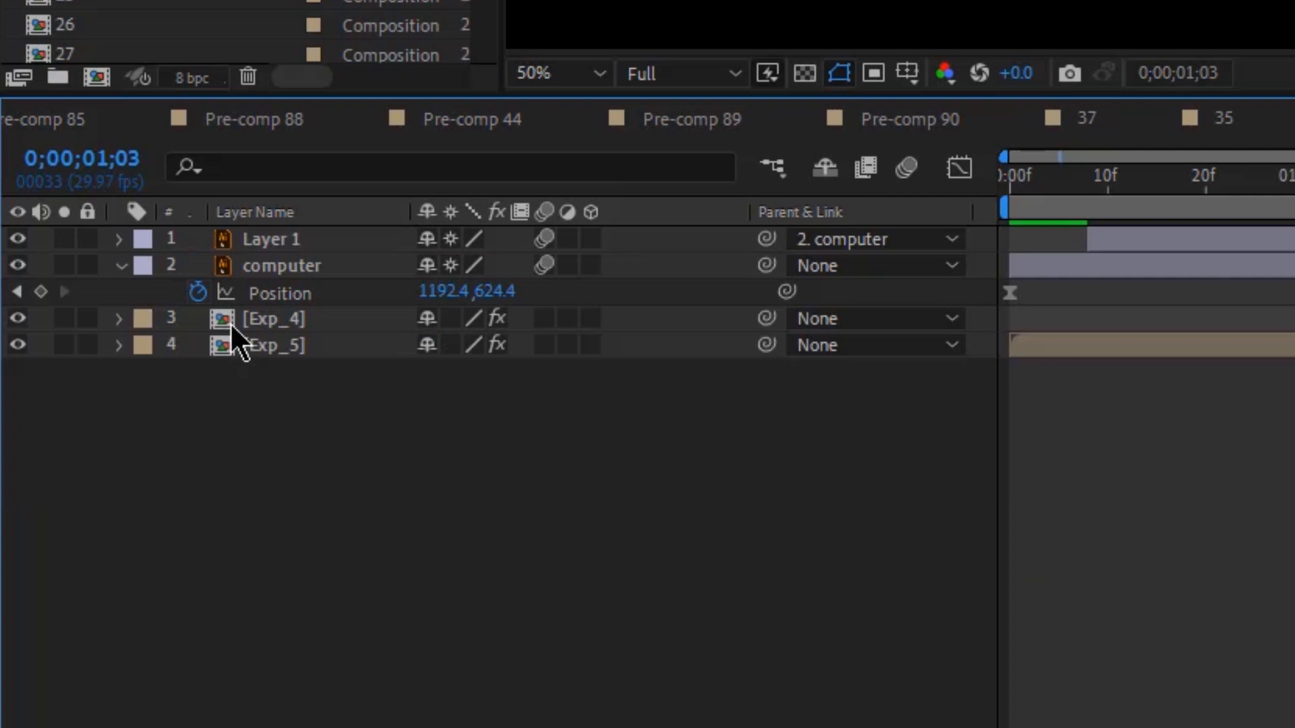
- Create an expression on the computer layer's Position and commit it
{"action": "left_click", "coordinate": [174, 292]}
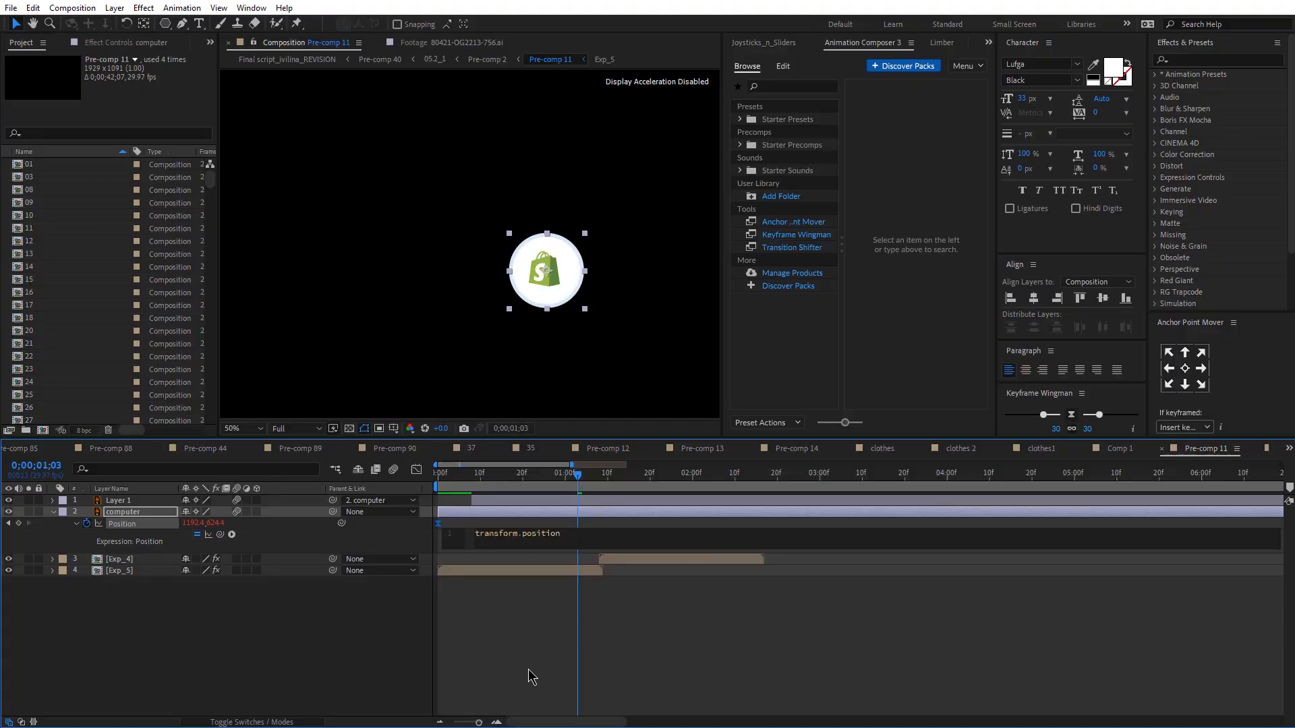
{"action": "left_click", "coordinate": [120, 501]}
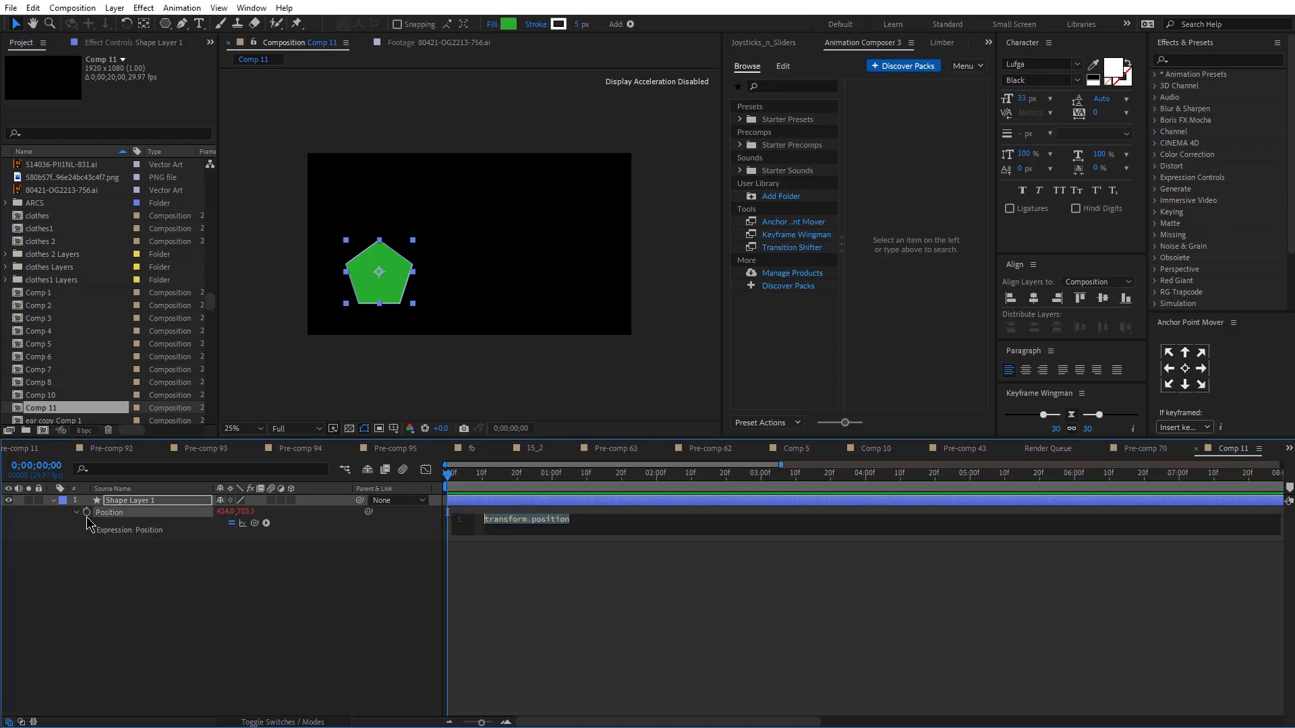
- Create a Position expression on Shape Layer 1 in Comp 11
{"action": "left_click", "coordinate": [525, 519]}
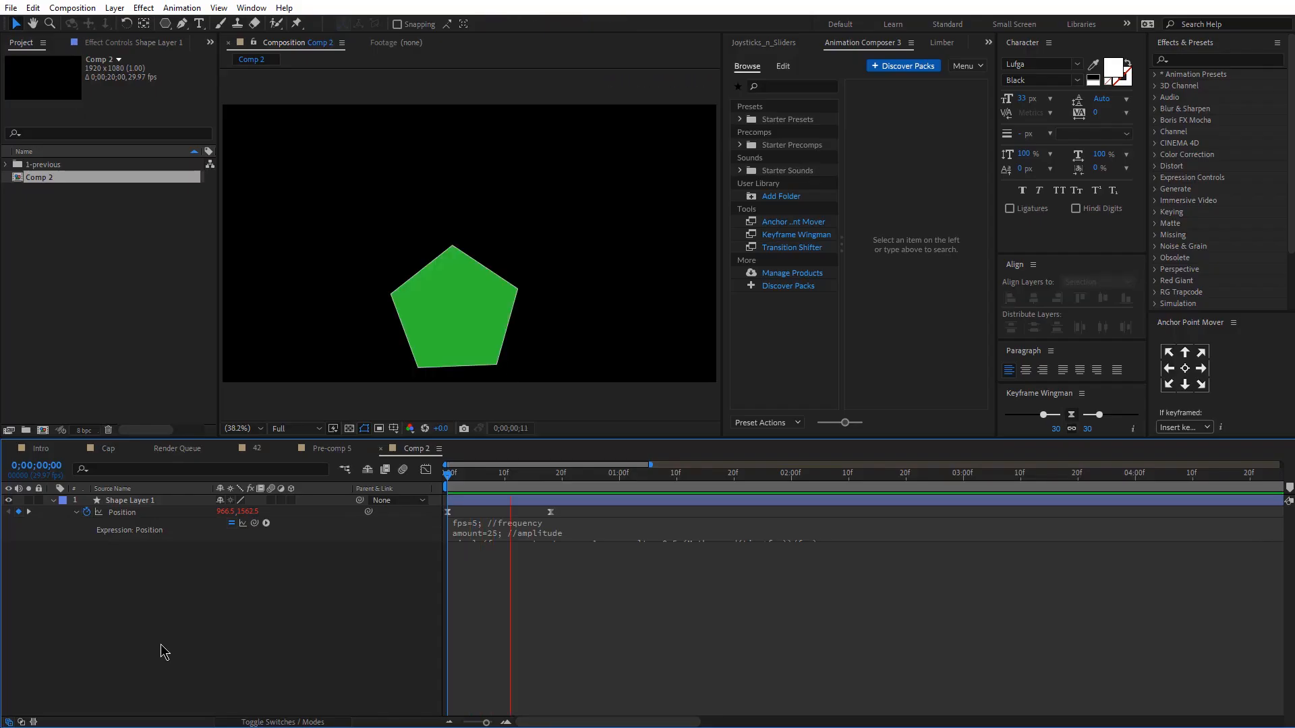
- Paste the stop motion code (fps, amount) into Shape Layer 1's Position and preview
{"action": "left_click", "coordinate": [780, 473]}
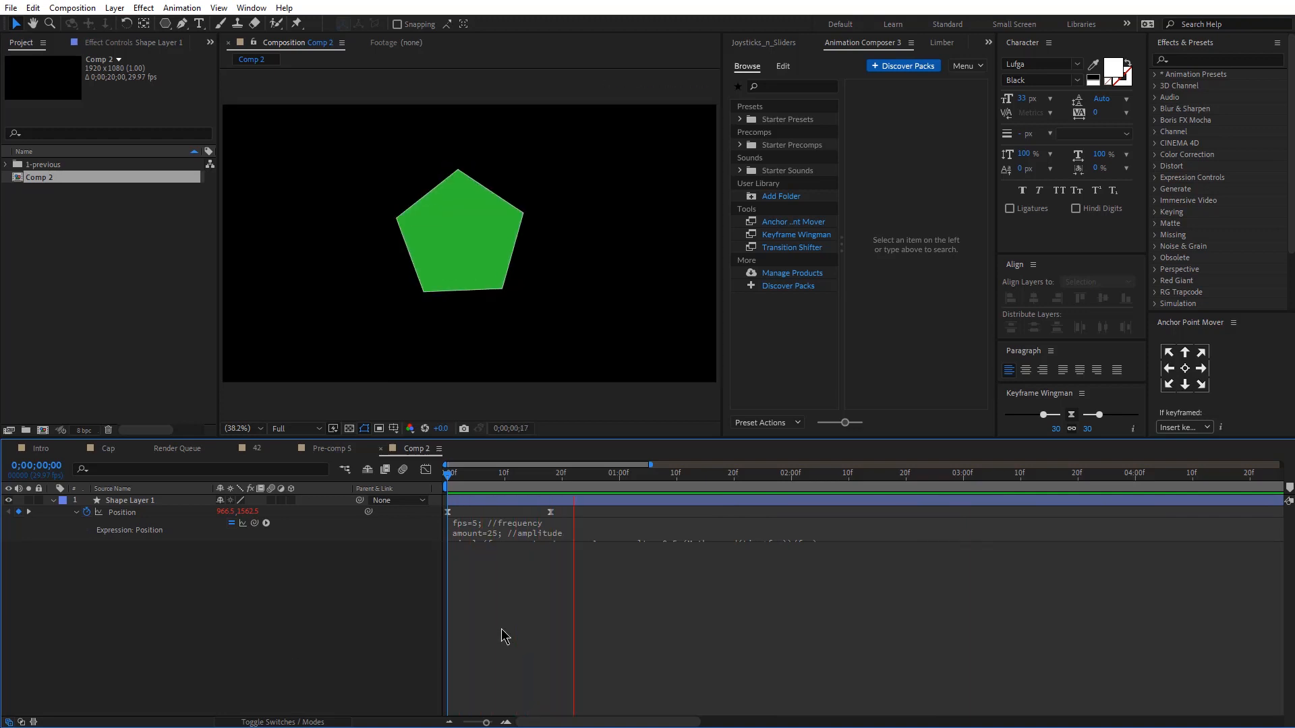
{"action": "left_click", "coordinate": [326, 448]}
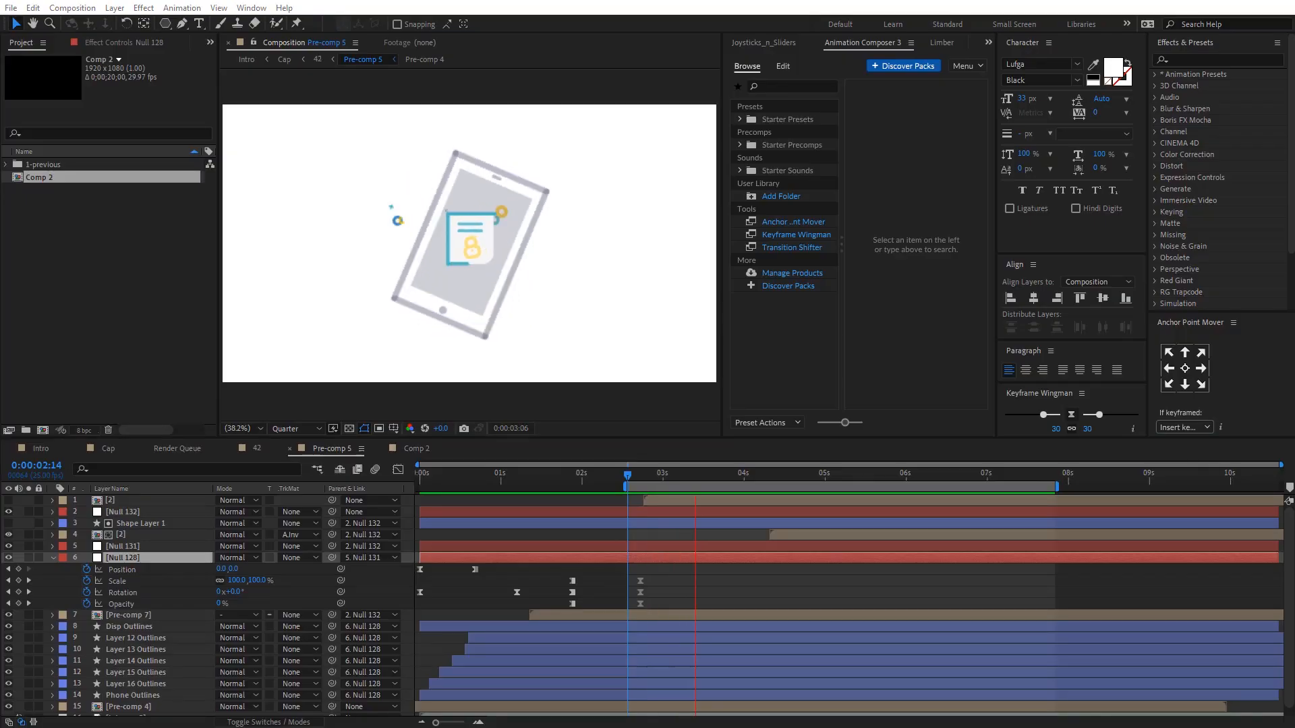
- Change blinkRate from 10 to 5 in a Pre-comp 30 layer's blink expression
{"action": "left_click", "coordinate": [824, 472]}
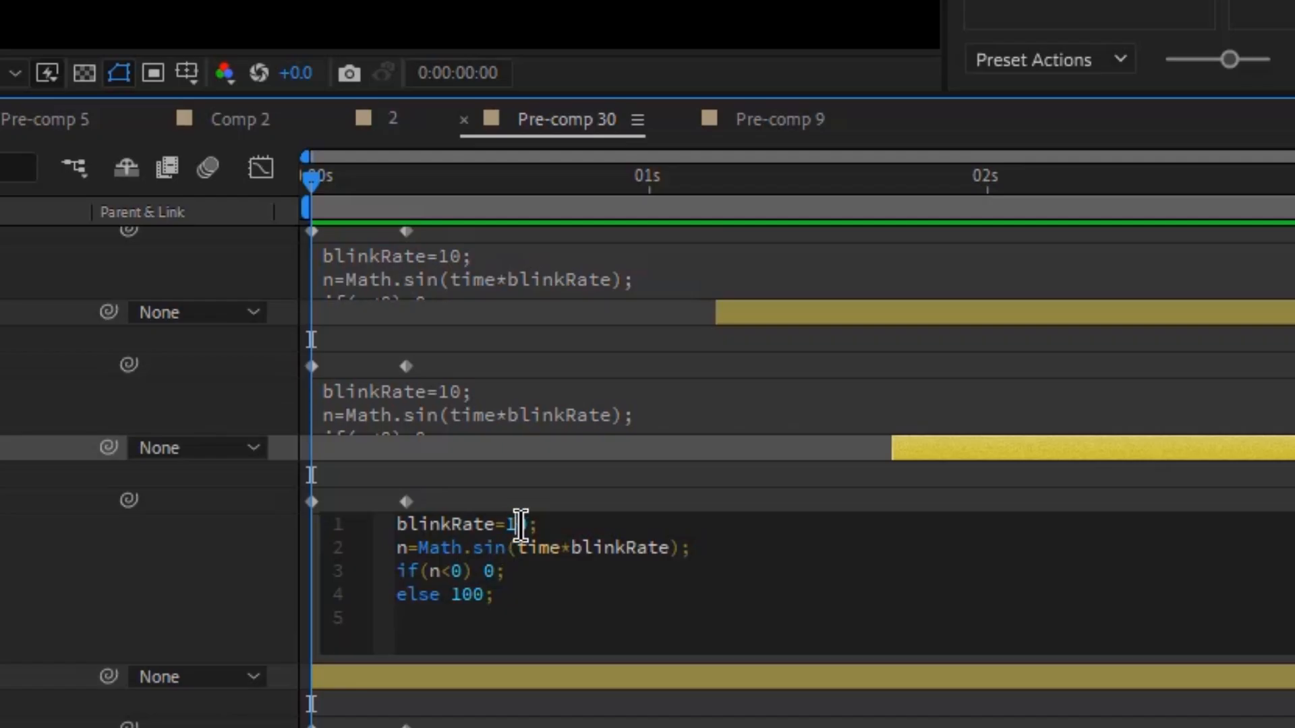
{"action": "key", "text": "Backspace"}
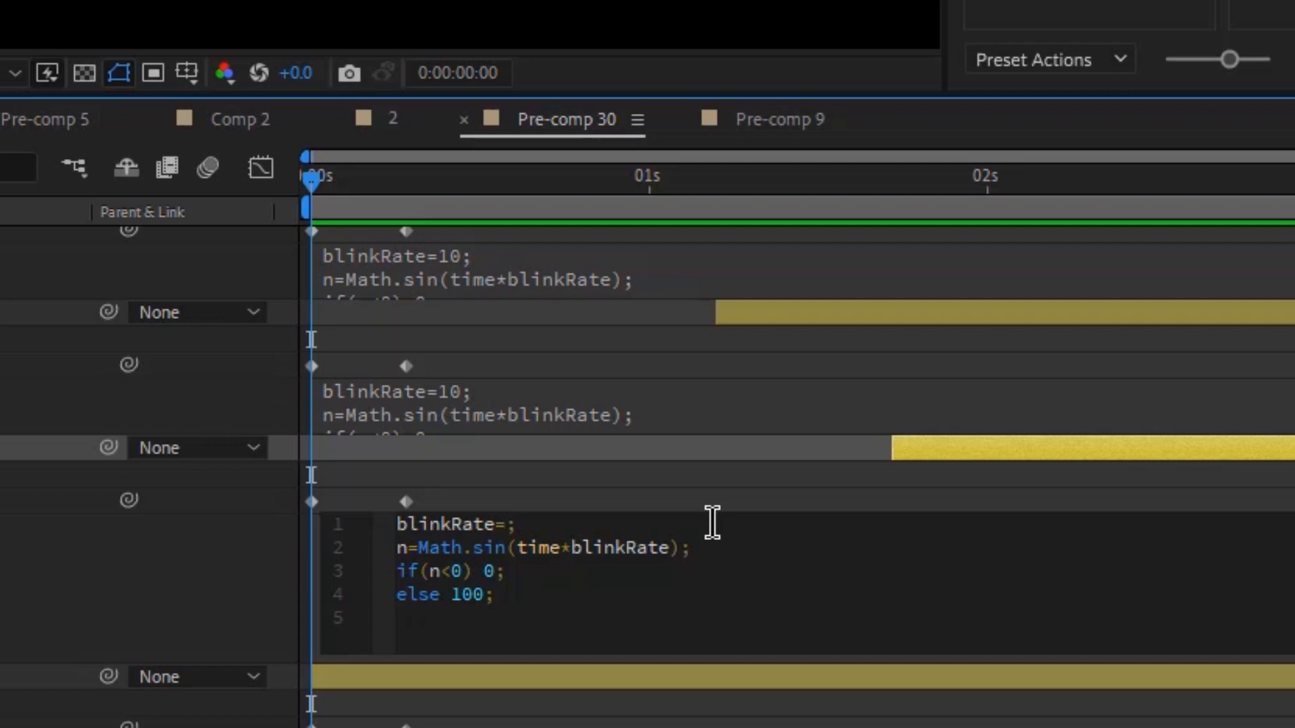
{"action": "type", "text": "5"}
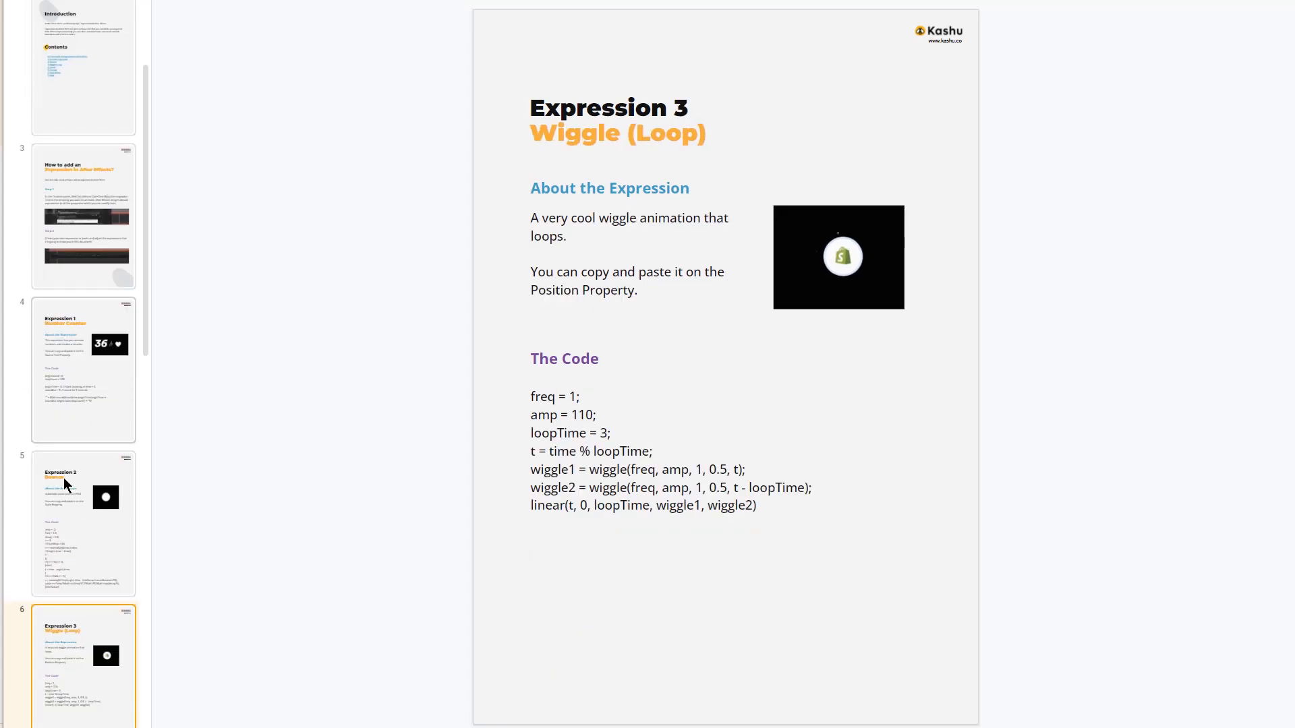
- Scroll the thumbnail pane toward page 7, Expression 4 Elastic
{"action": "scroll", "scroll_direction": "down", "scroll_amount": 3}
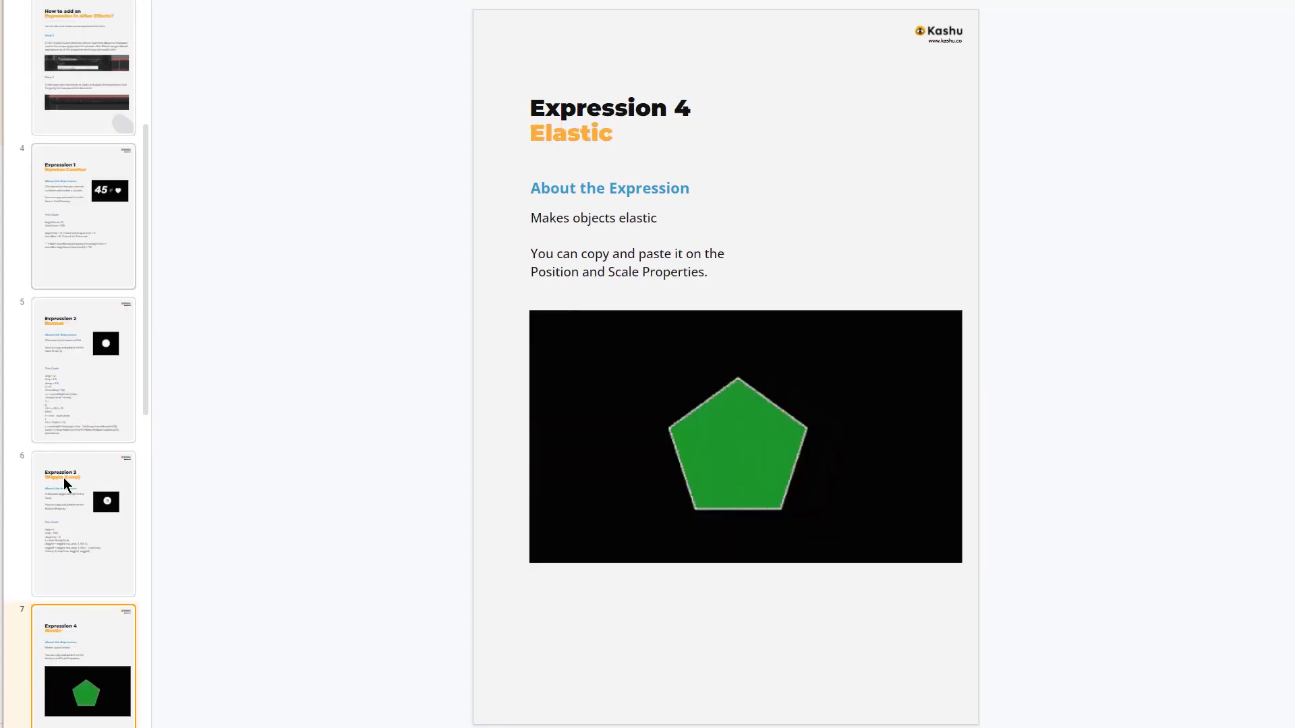